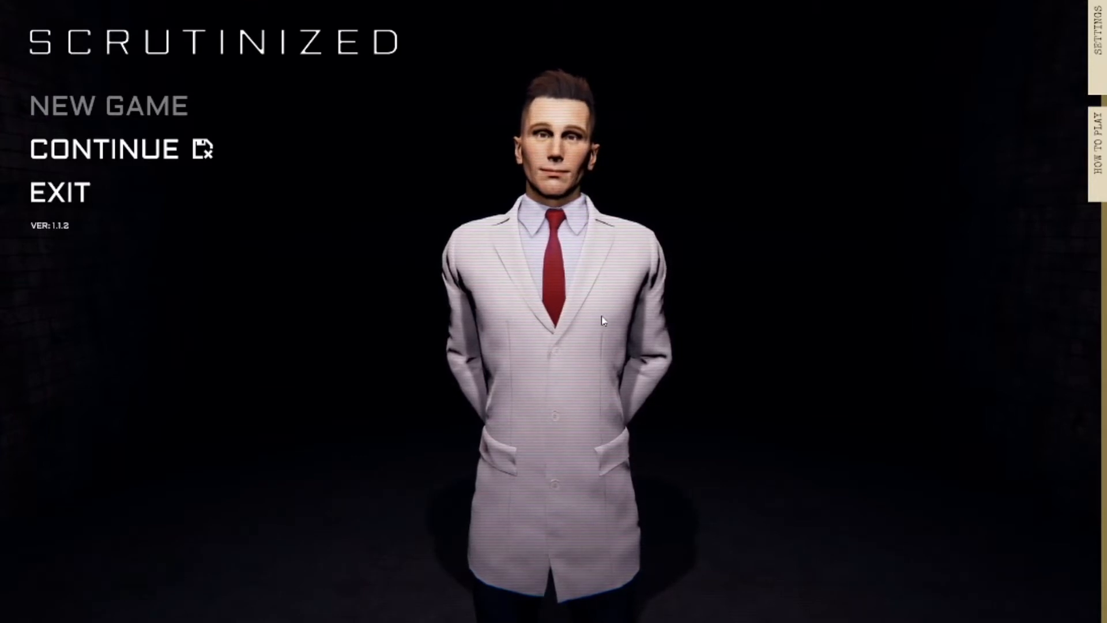
- Resume the saved investigation from the main menu via Continue
left_click(99, 149)
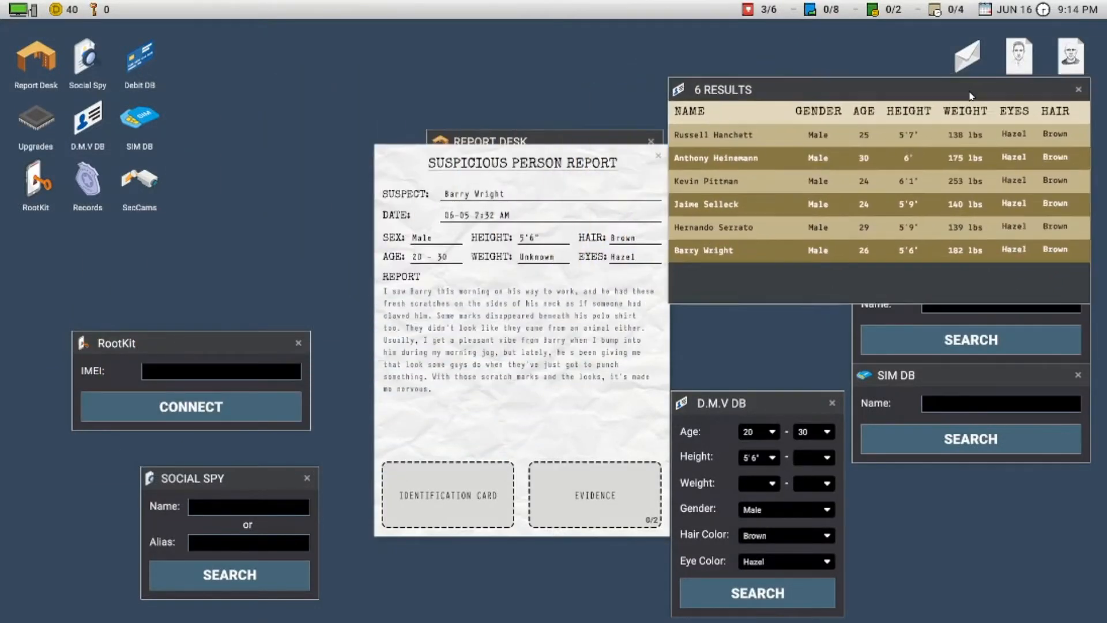
left_click(703, 250)
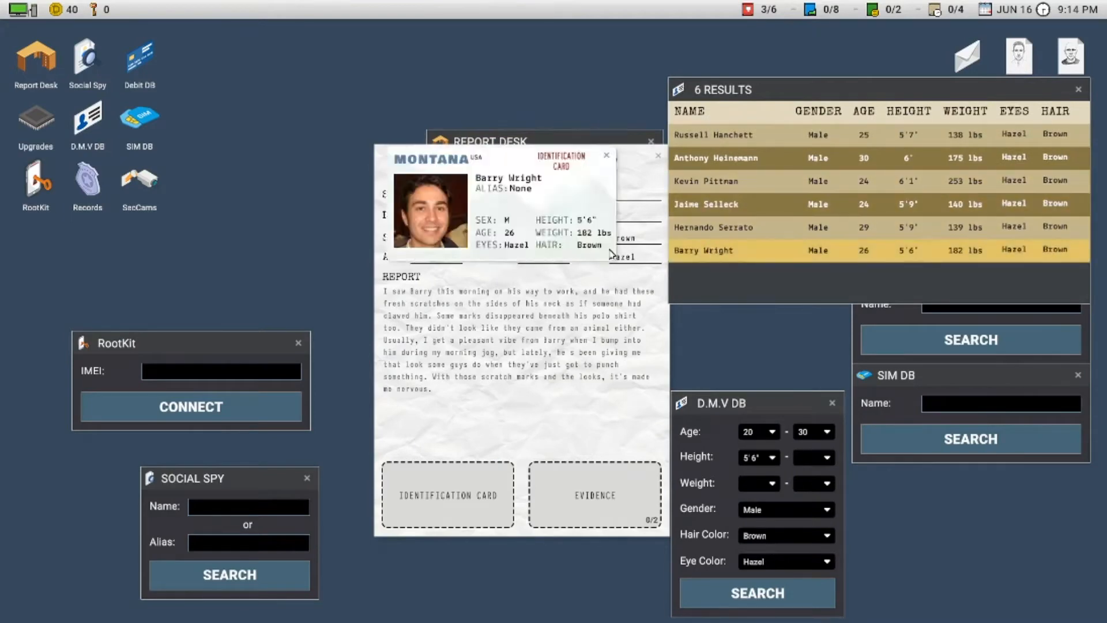
left_click(605, 154)
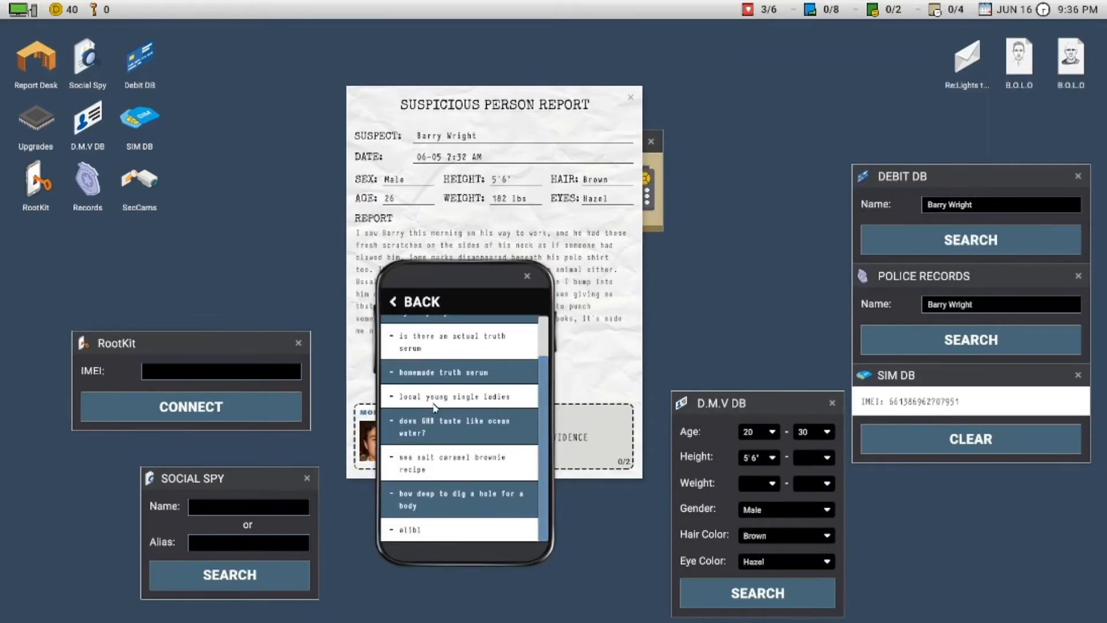
mouse_move(465, 410)
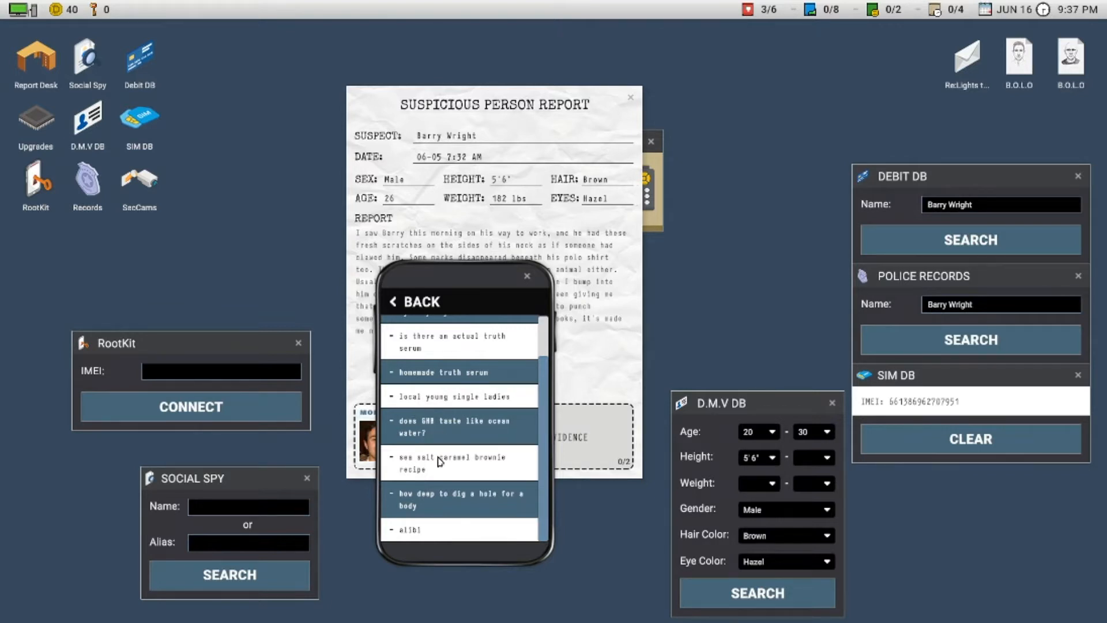
mouse_move(453, 506)
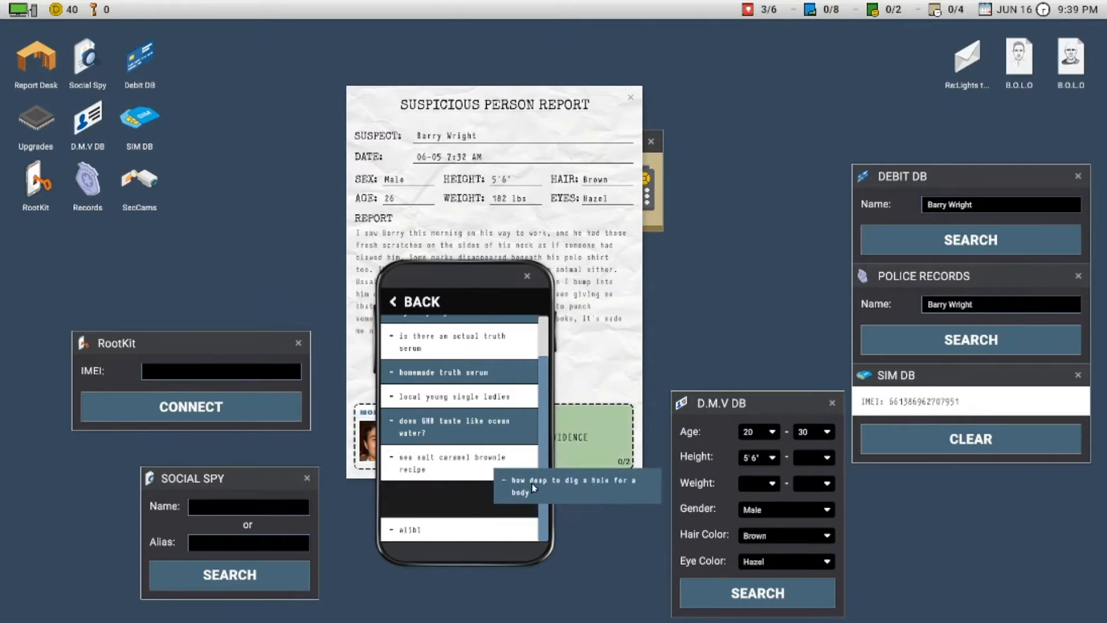
left_click(465, 490)
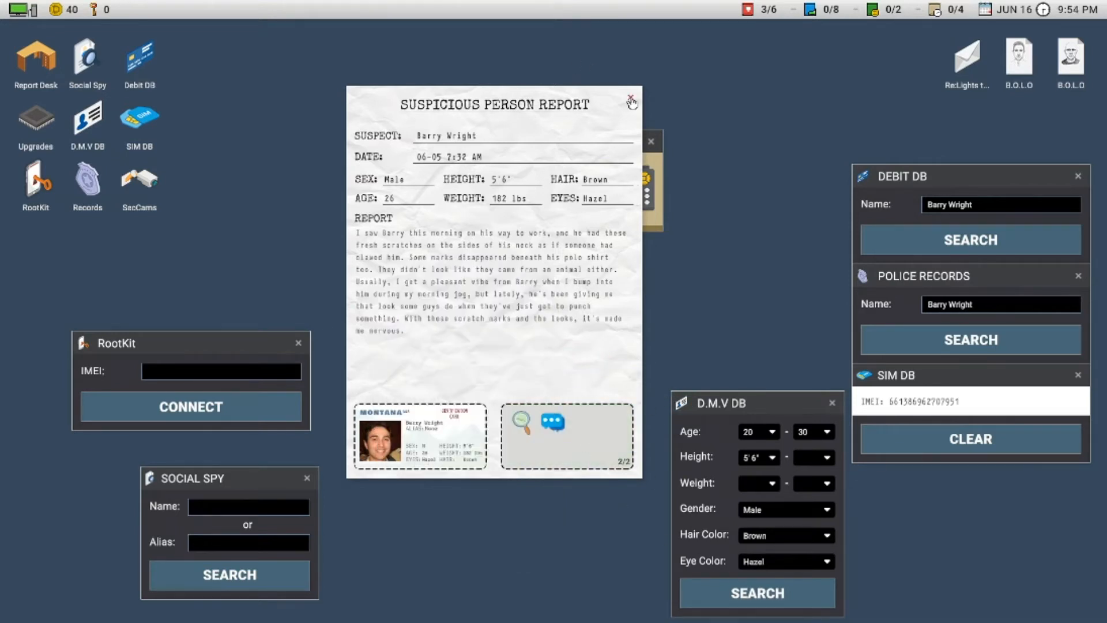
left_click(631, 102)
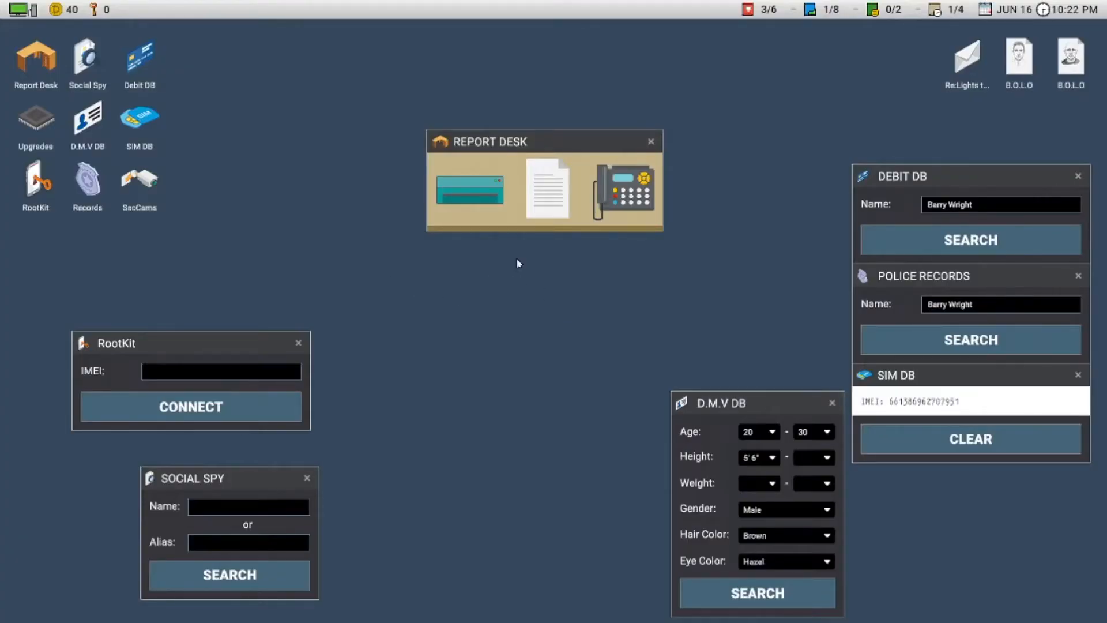
left_click(546, 188)
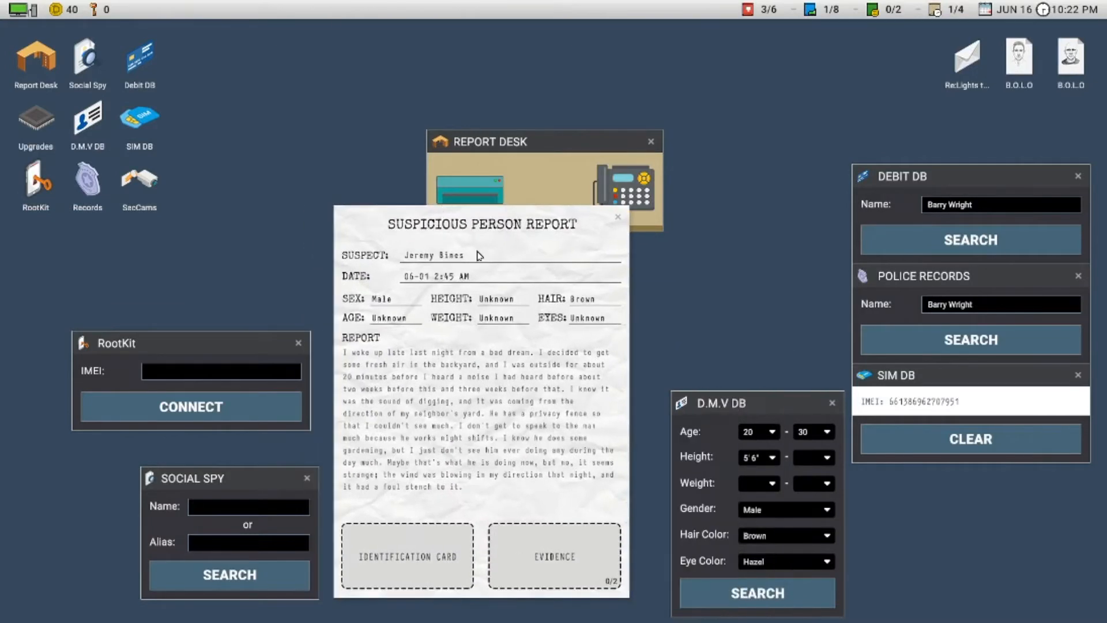
mouse_move(445, 364)
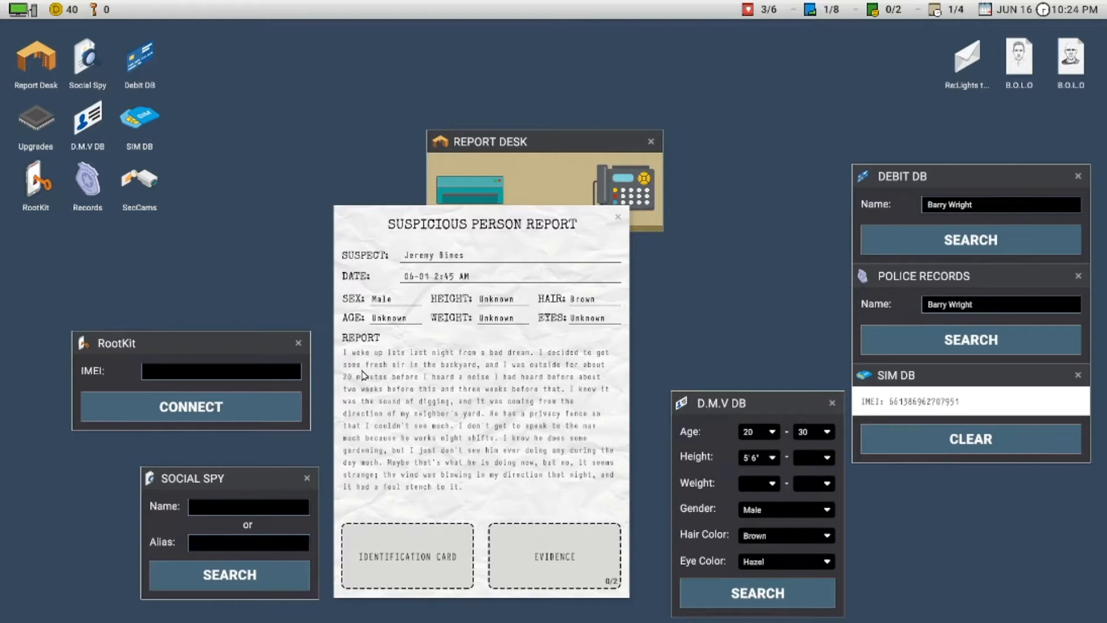
mouse_move(520, 376)
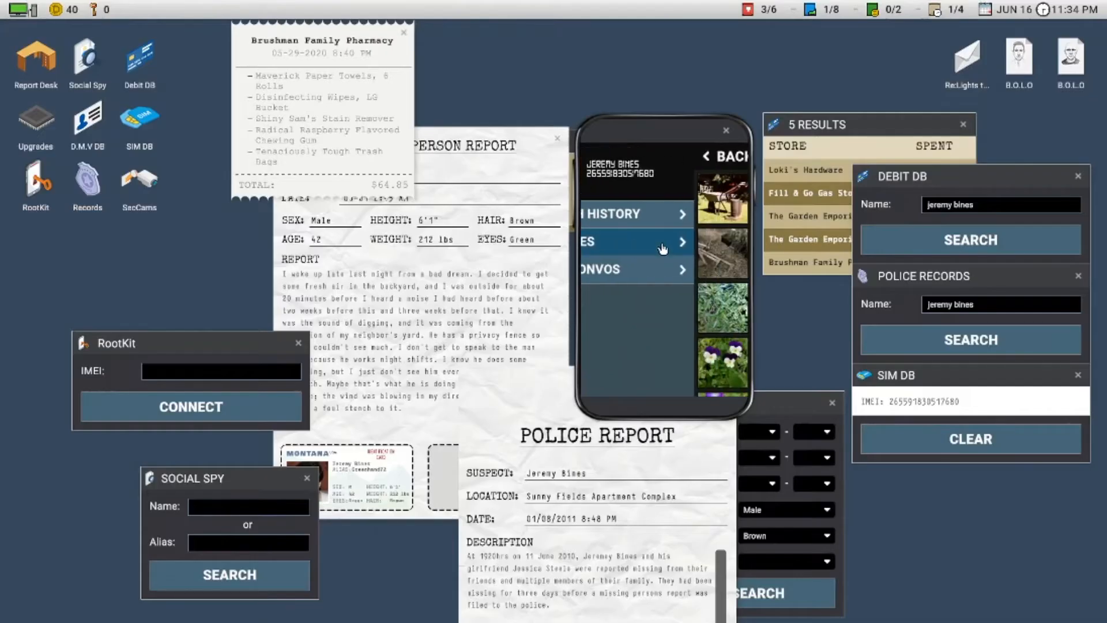
left_click(636, 241)
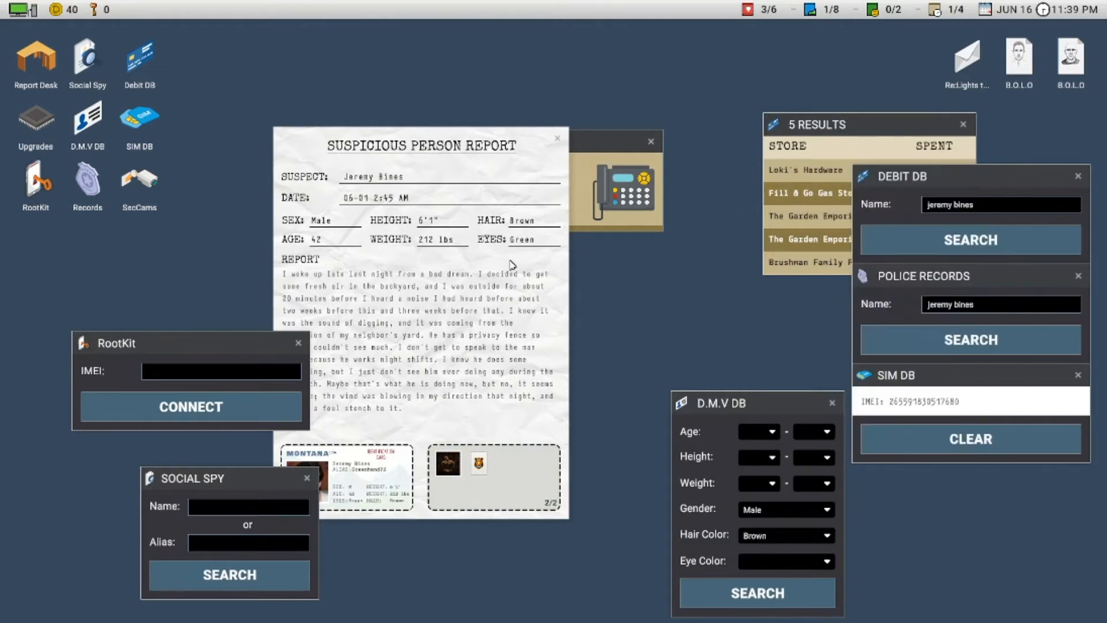
left_click(557, 138)
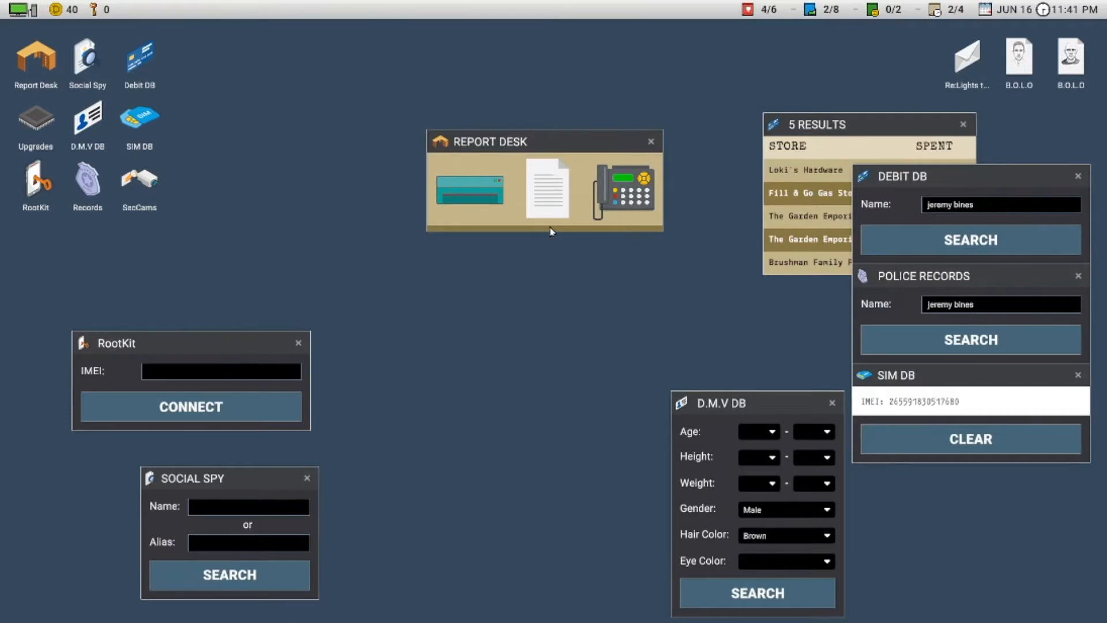
left_click(547, 188)
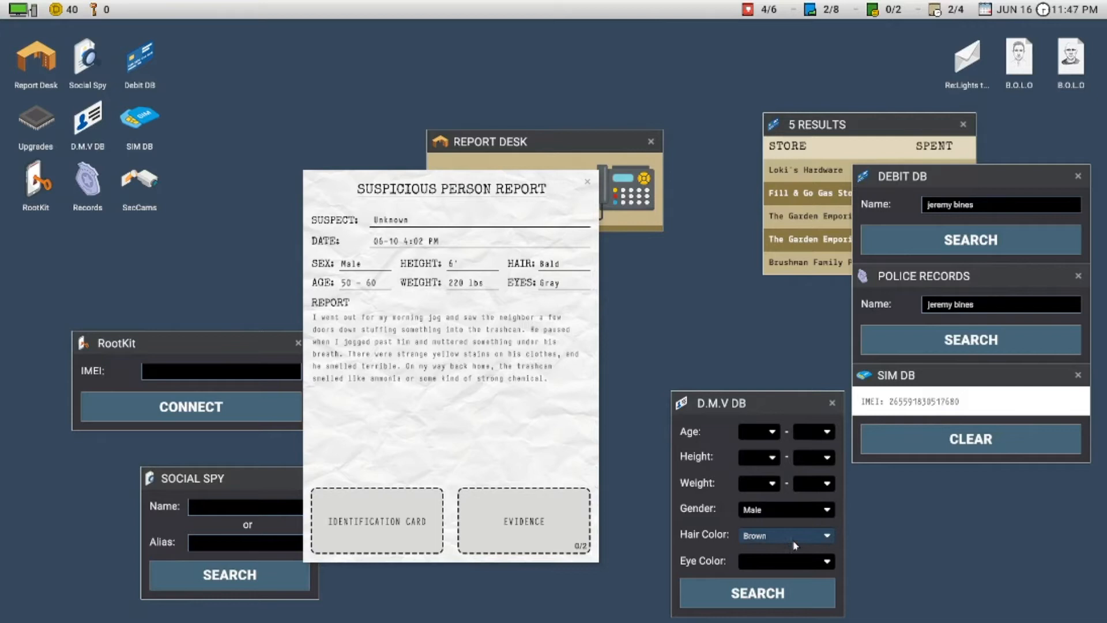
left_click(786, 534)
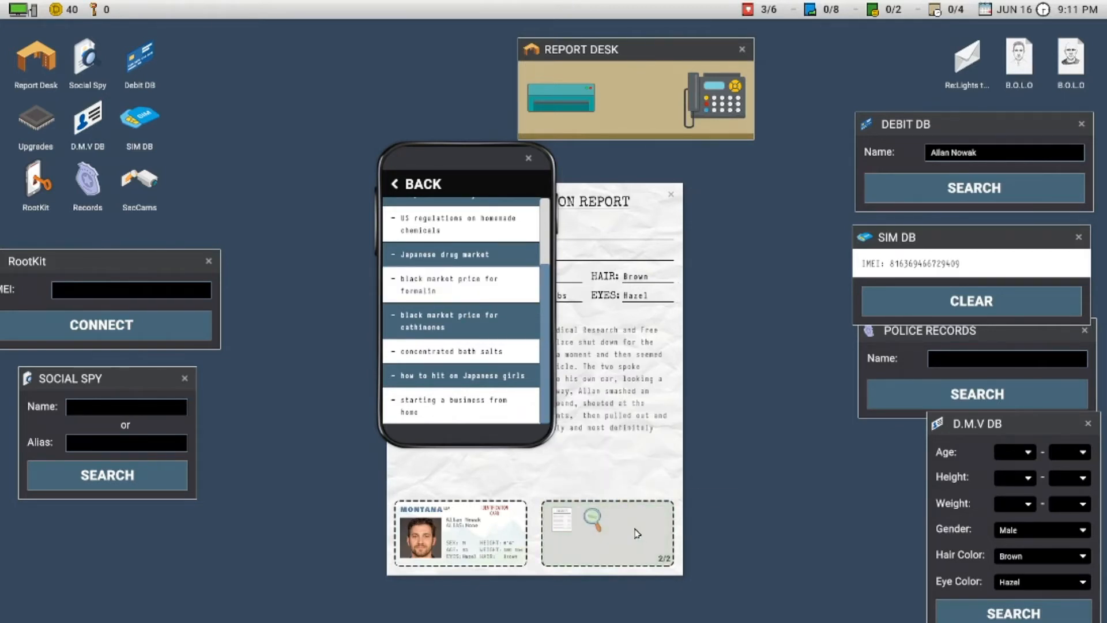
left_click(528, 158)
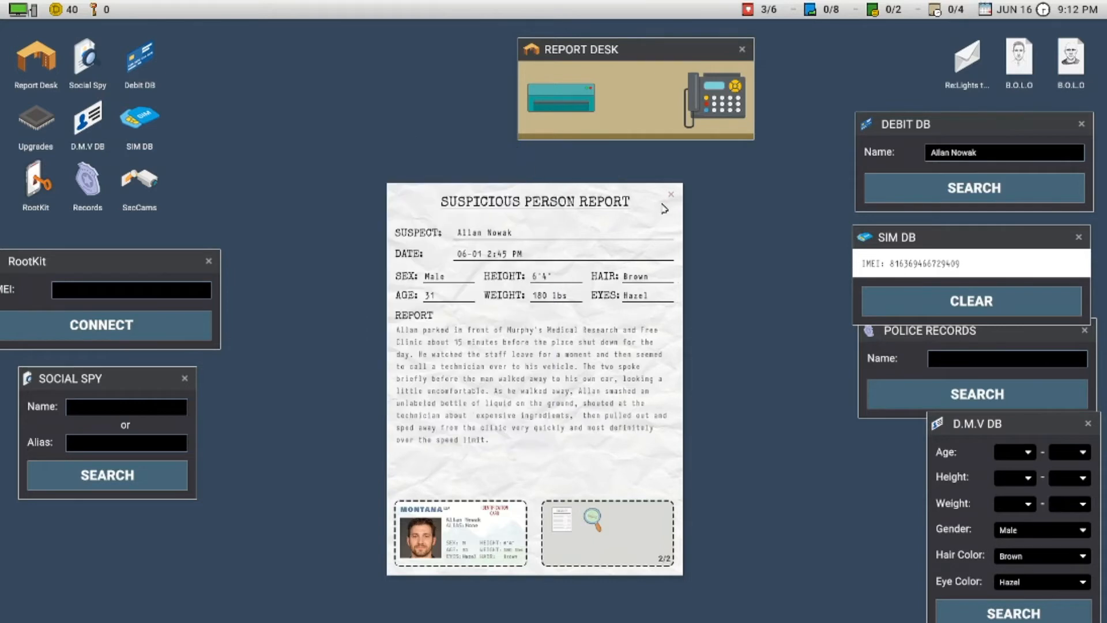
left_click(669, 194)
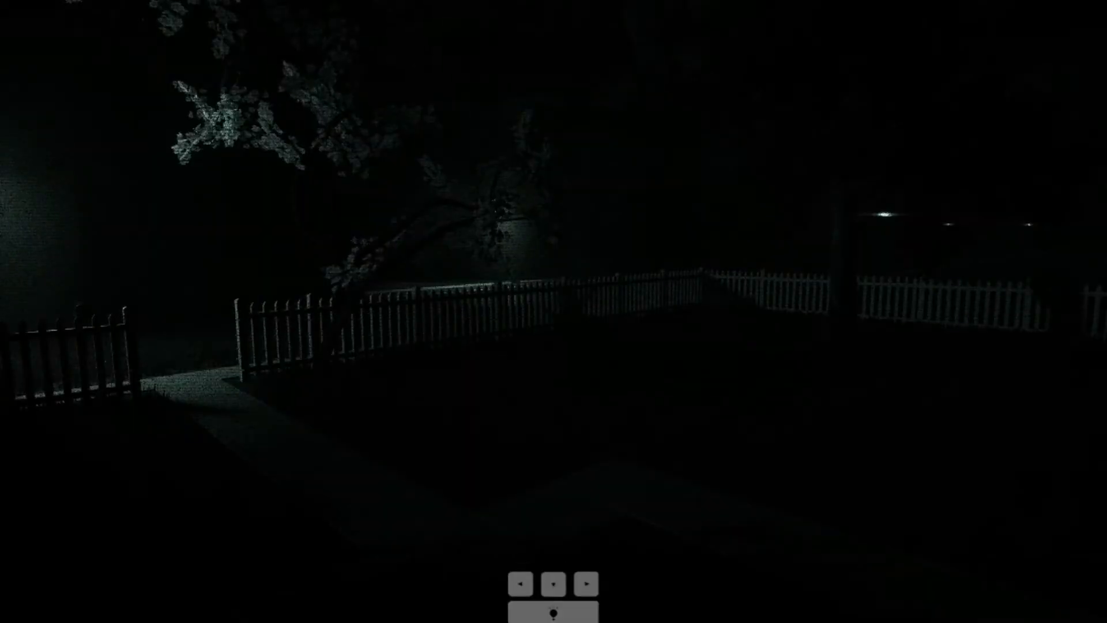
mouse_move(553, 311)
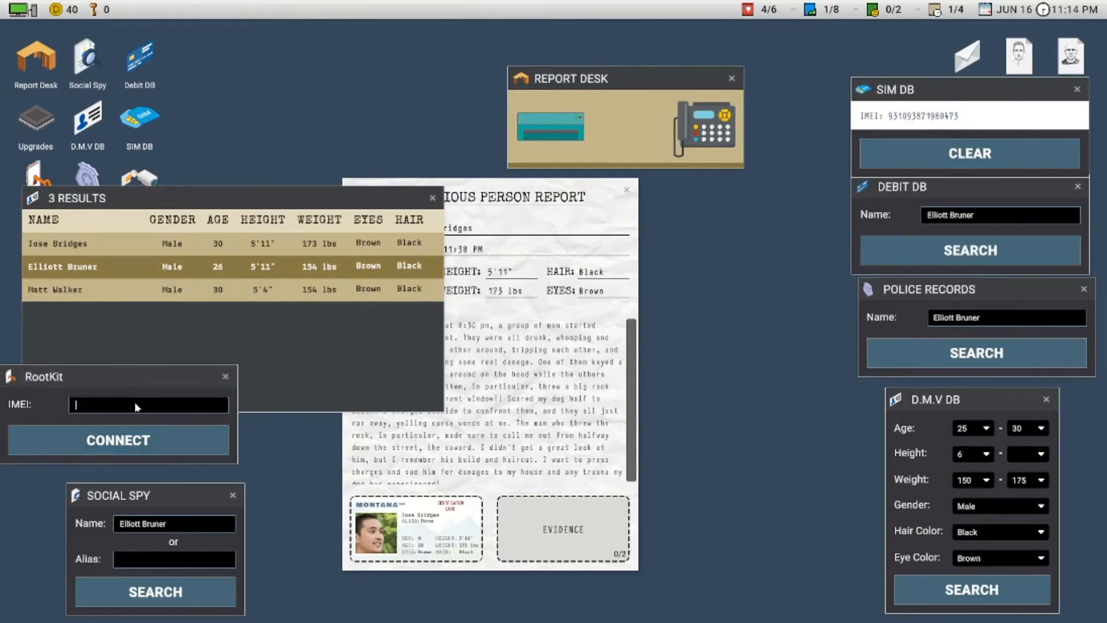
- Connect to the phone by IMEI in RootKit and crack into it
left_click(118, 440)
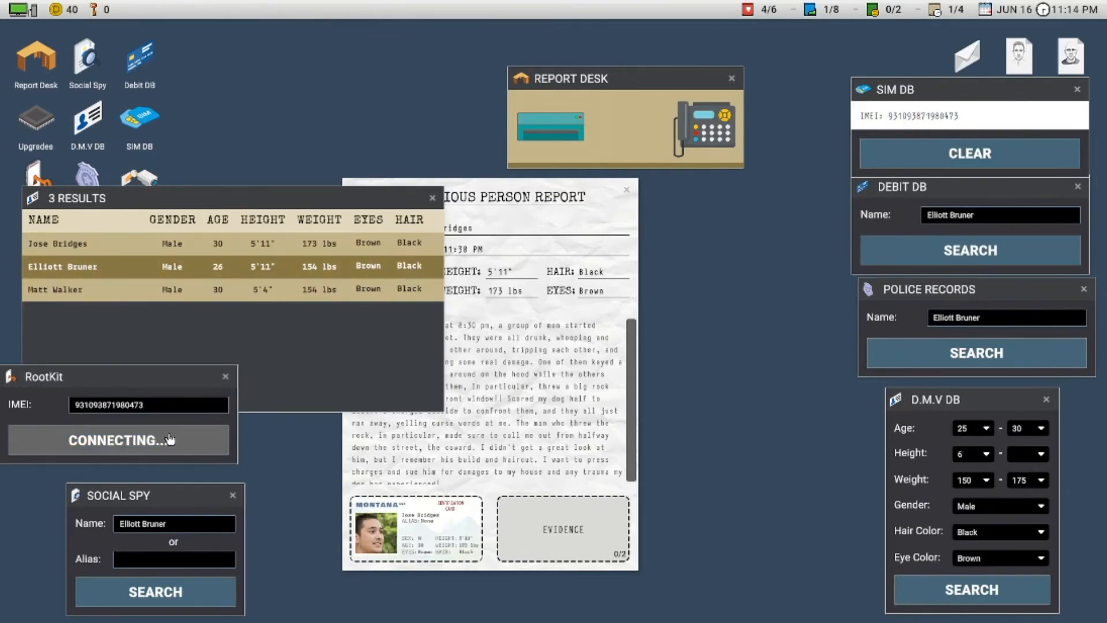
mouse_move(134, 431)
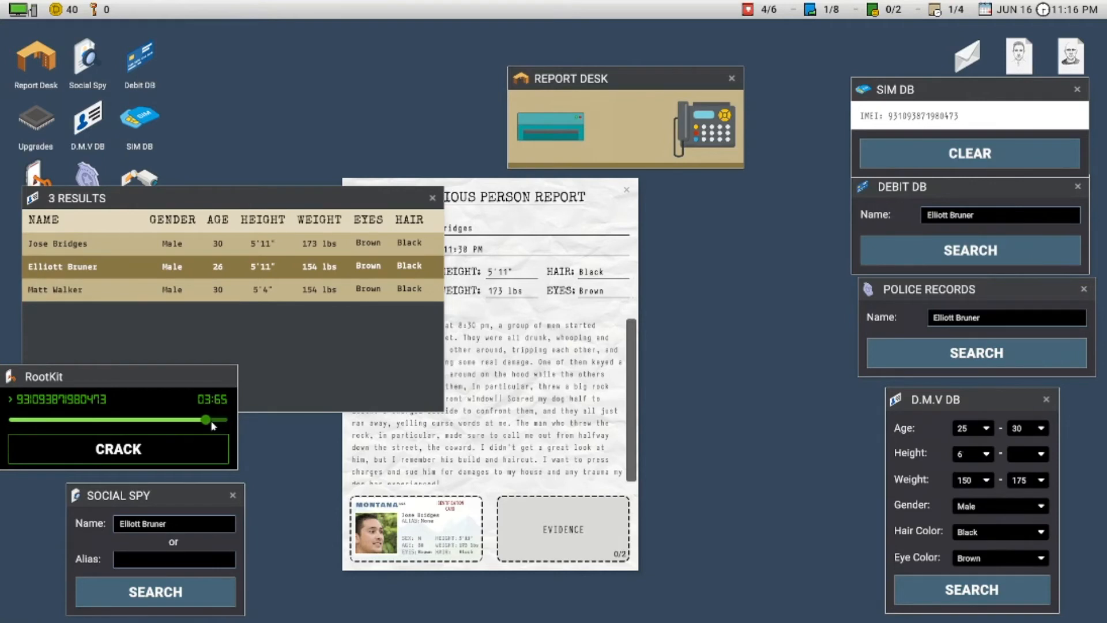
left_click(118, 449)
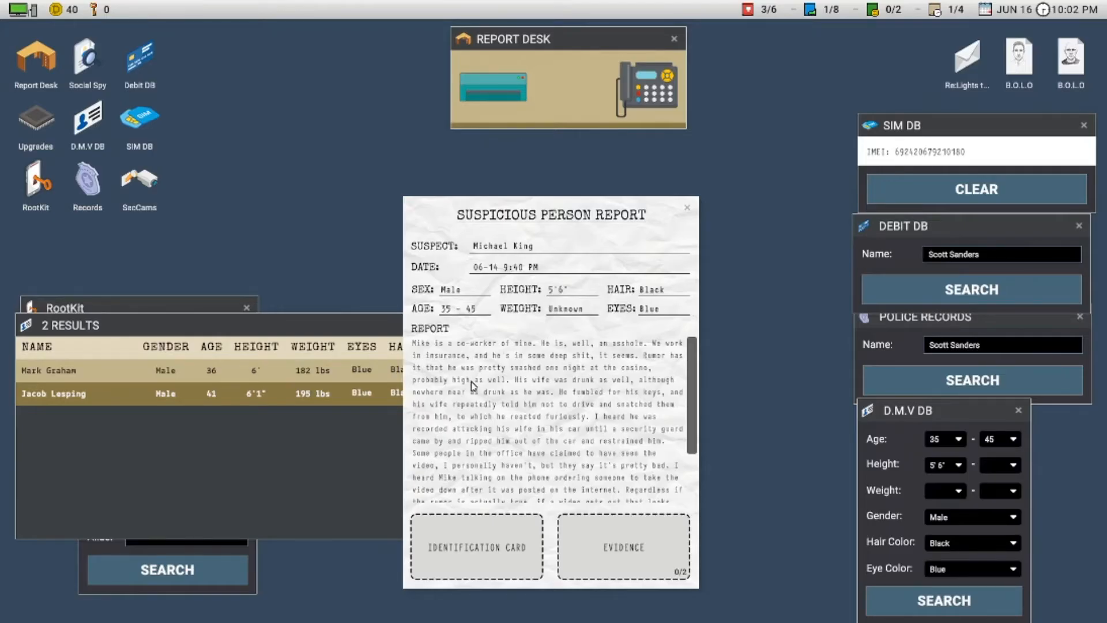
mouse_move(608, 373)
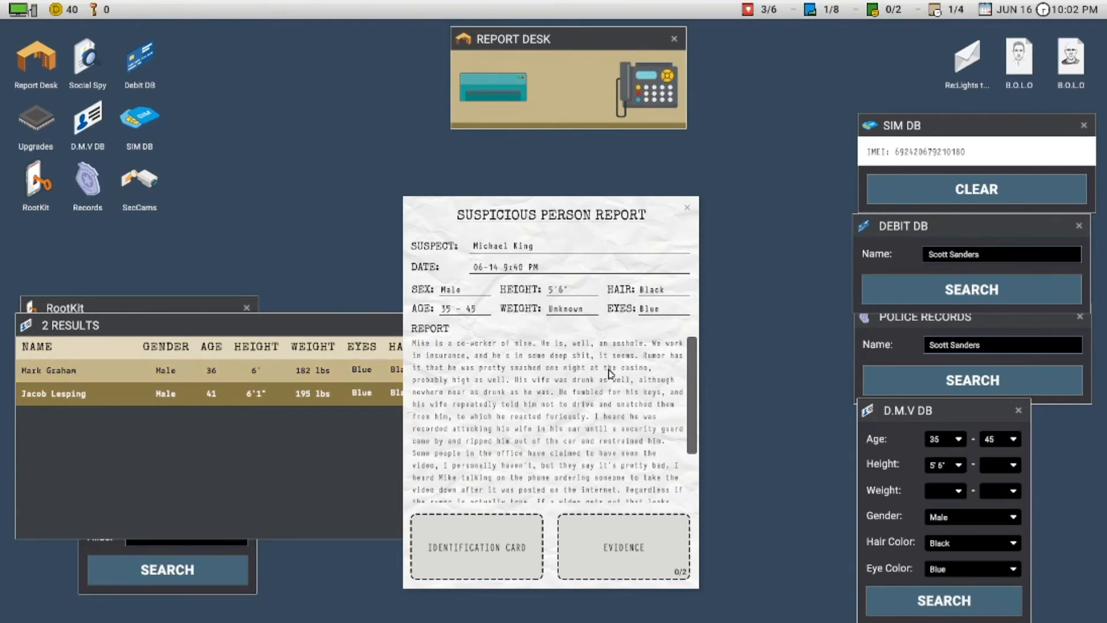
mouse_move(512, 359)
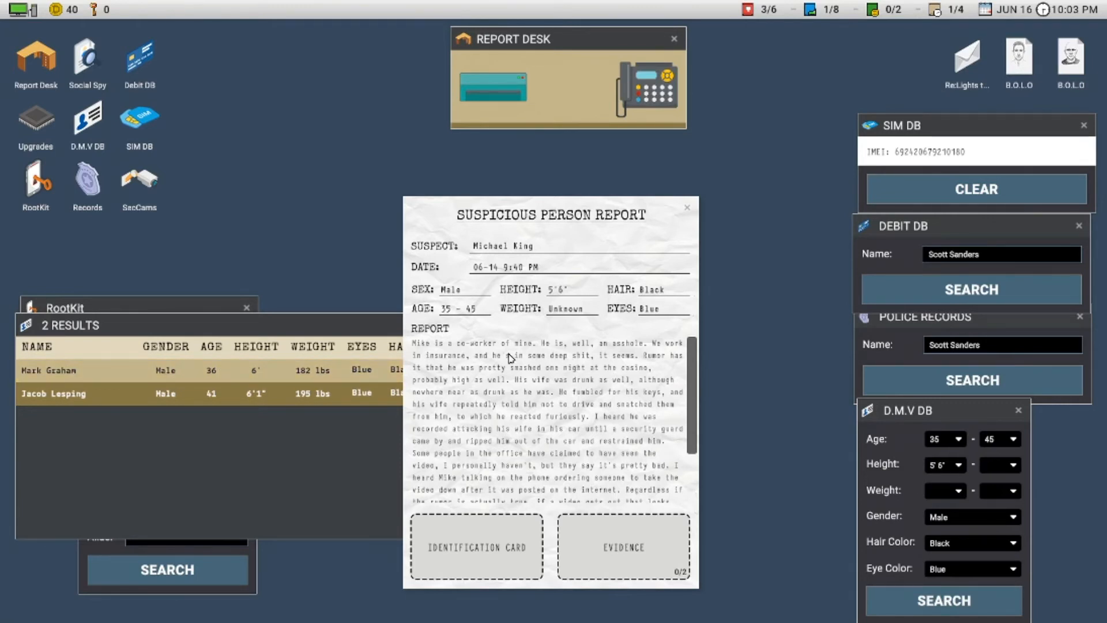